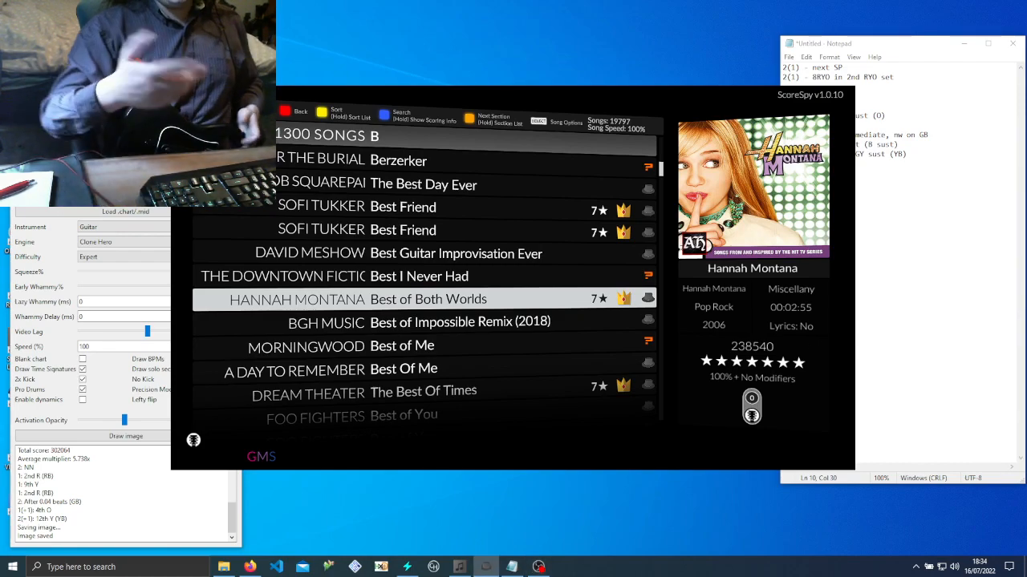
Show Best of Both Worlds' song files in a File Explorer window via the song's context menu.
left_click(565, 122)
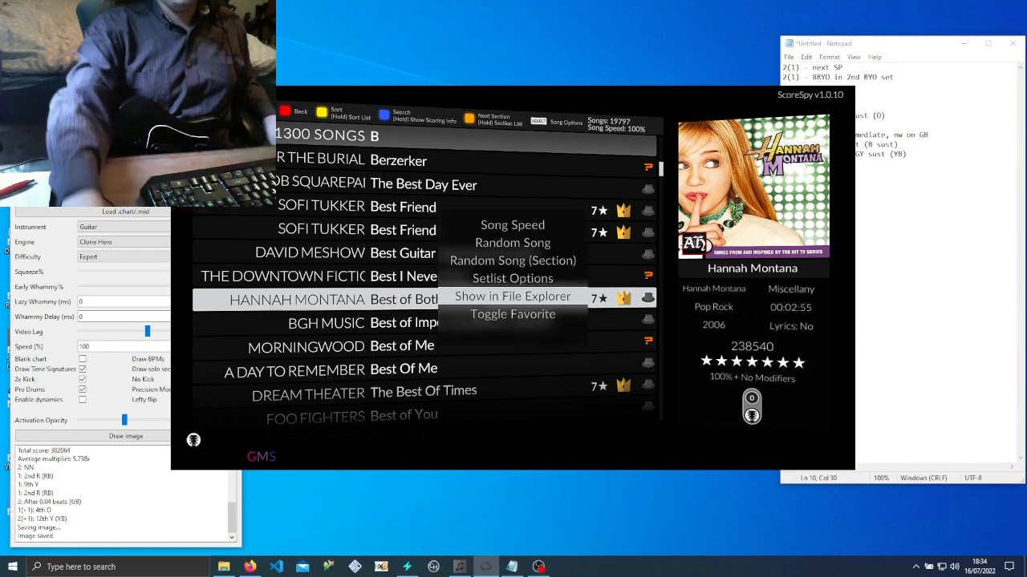
left_click(513, 296)
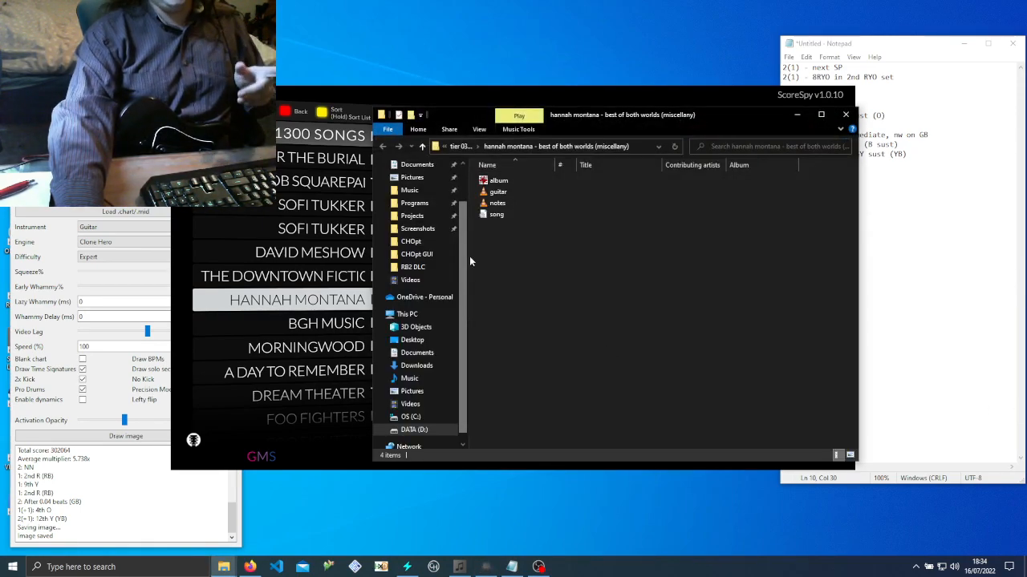
left_click(497, 202)
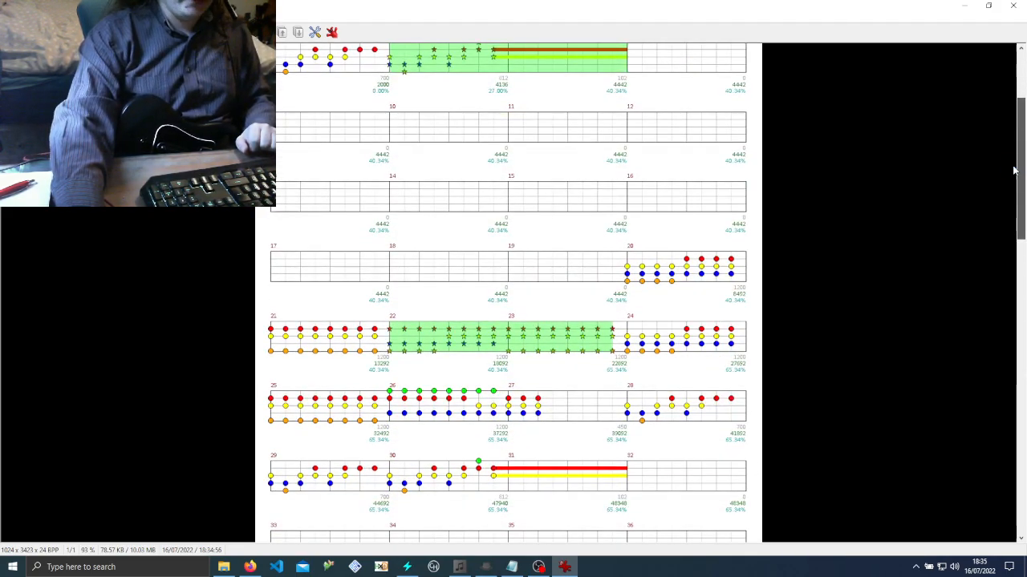
scroll("down", 3)
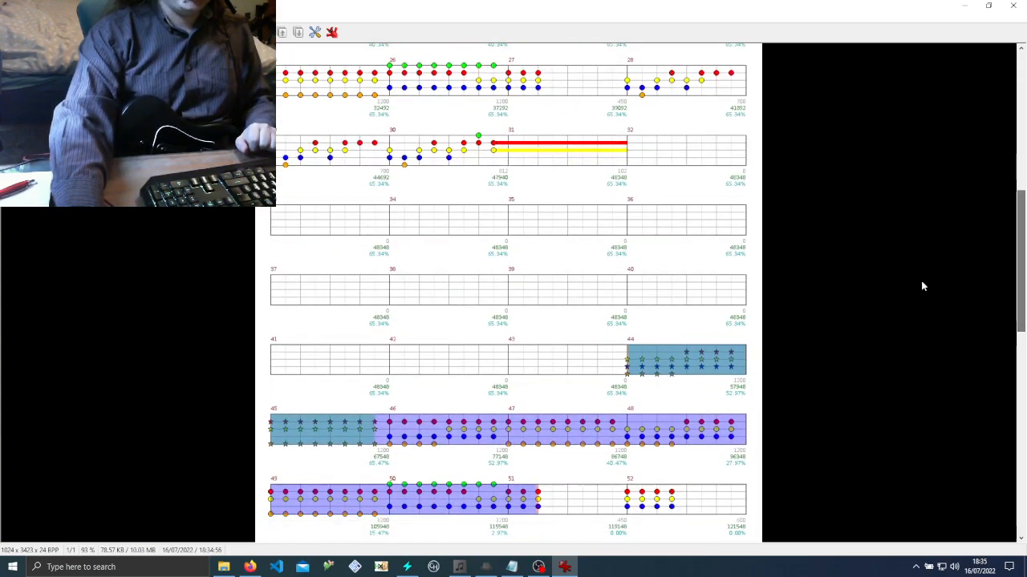
mouse_move(885, 372)
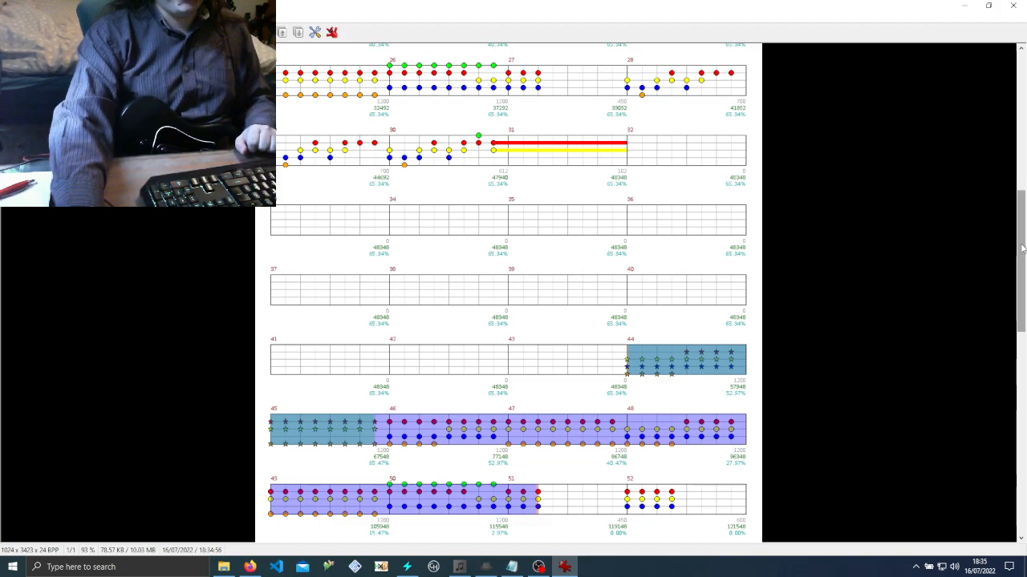
scroll("down", 3)
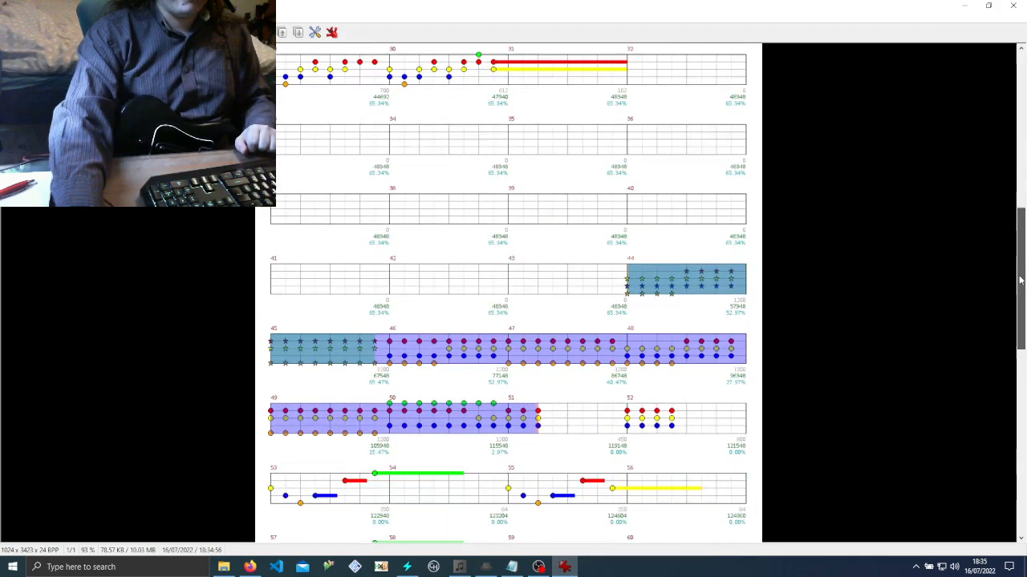
scroll("down", 3)
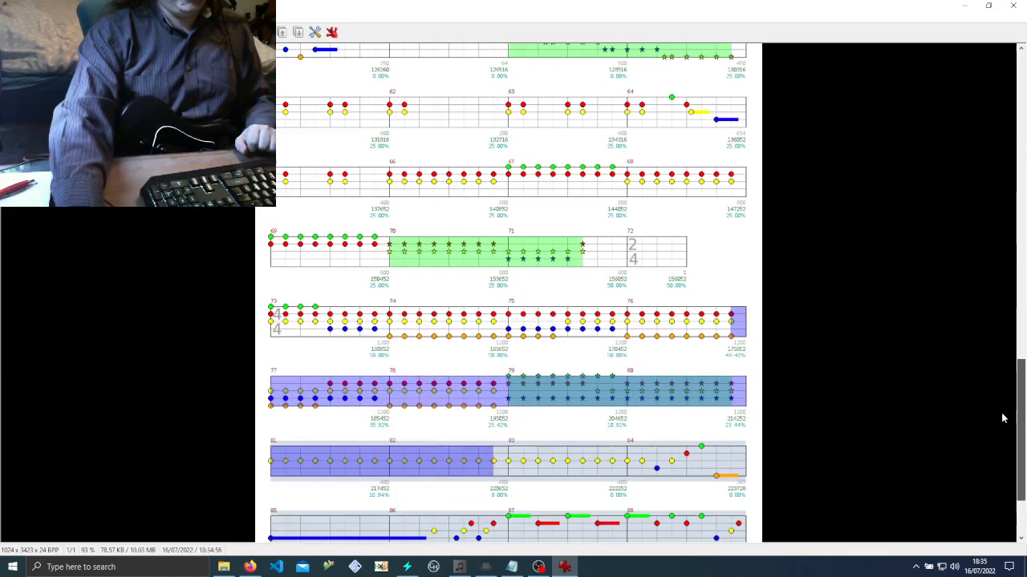
scroll("down", 3)
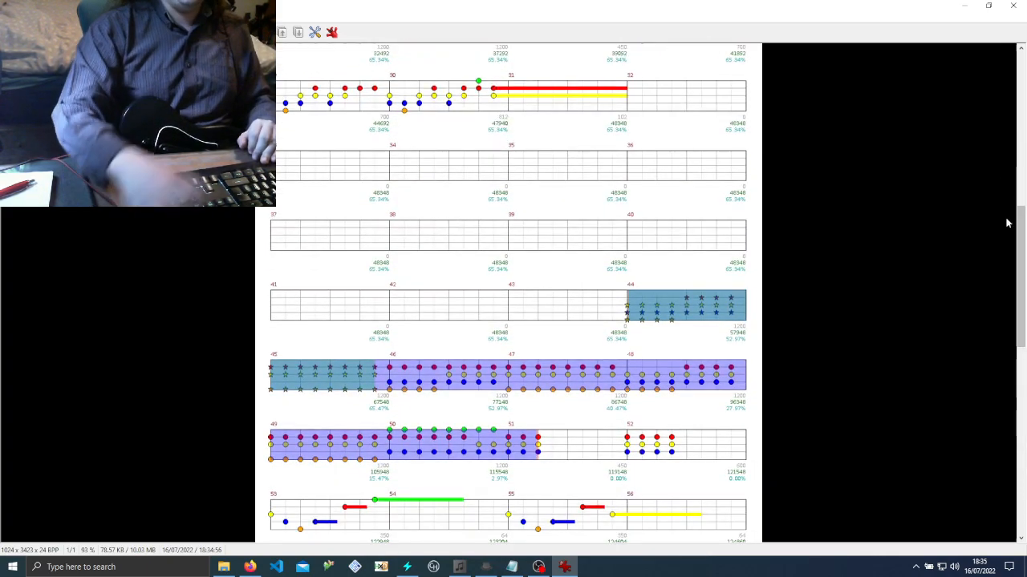
scroll("down", 3)
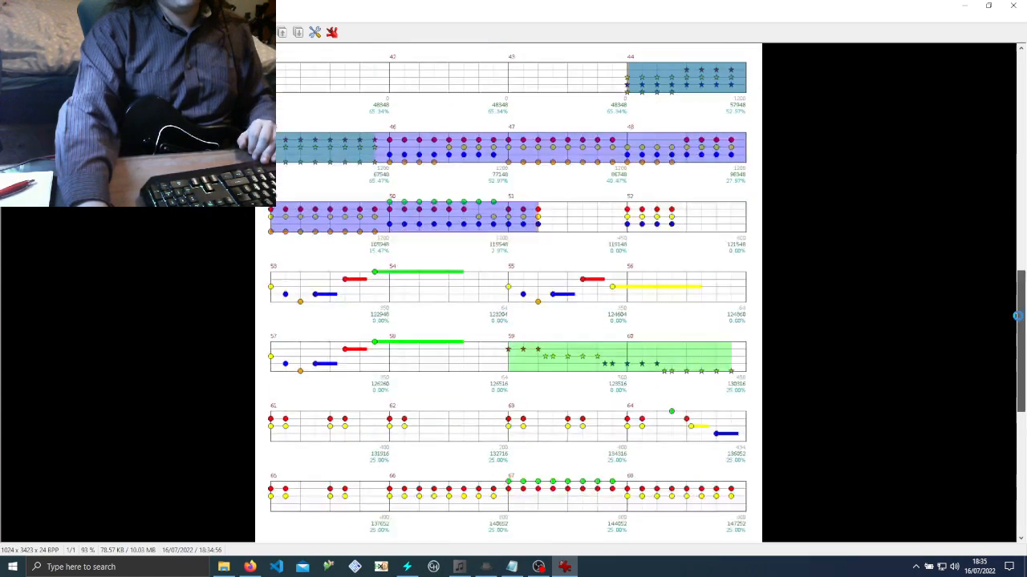
scroll("down", 3)
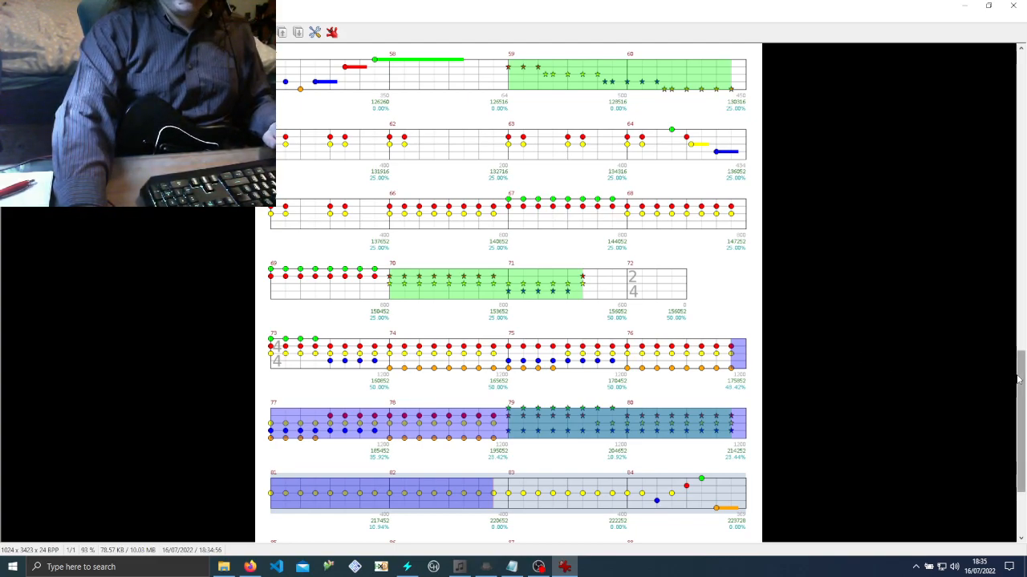
scroll("down", 3)
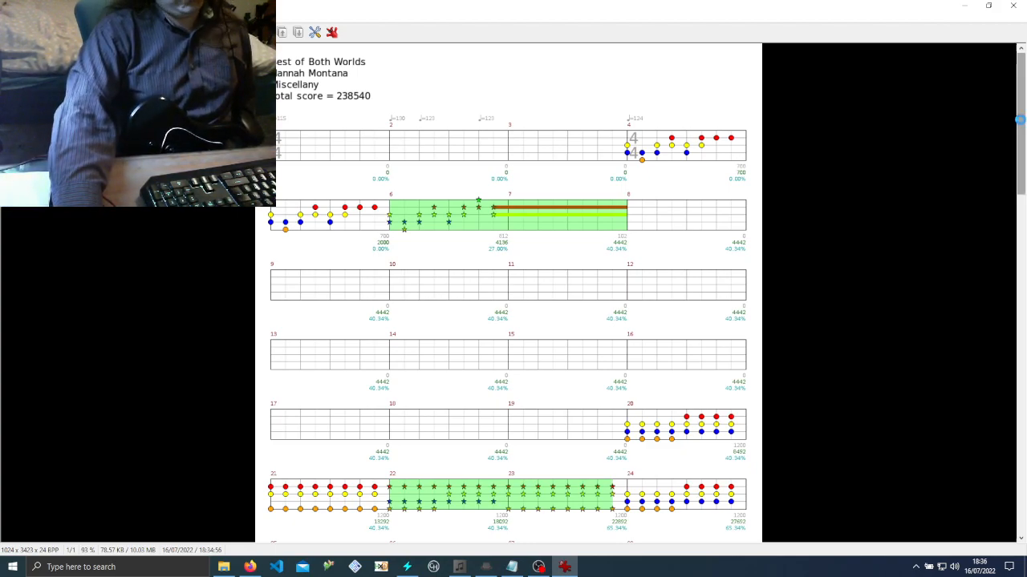
scroll("down", 3)
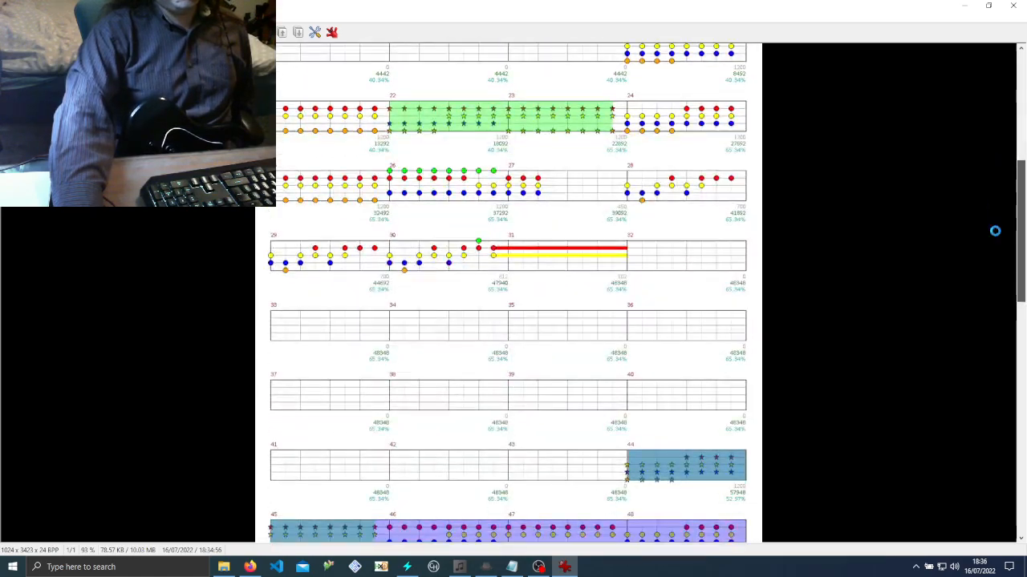
scroll("down", 3)
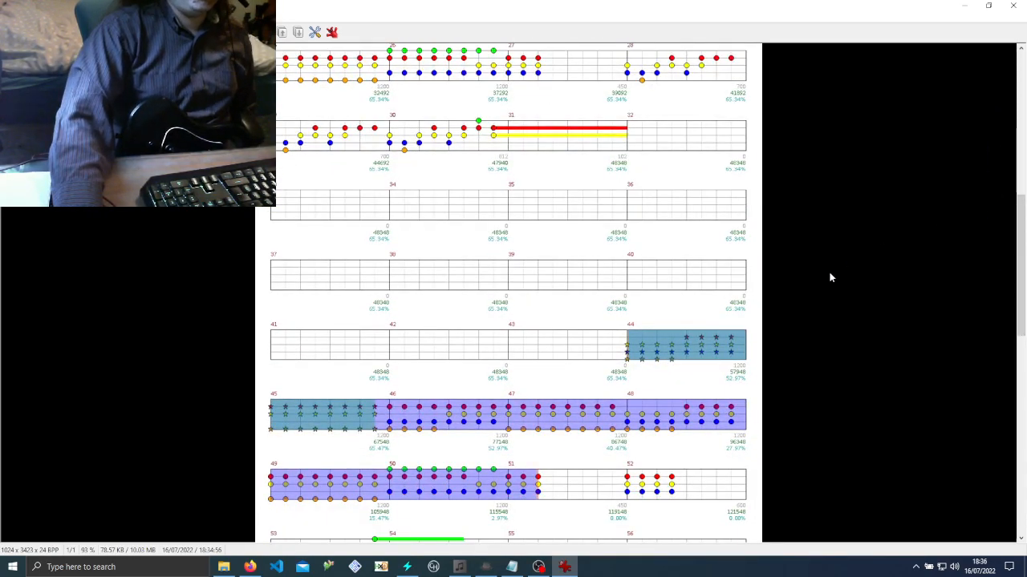
mouse_move(655, 328)
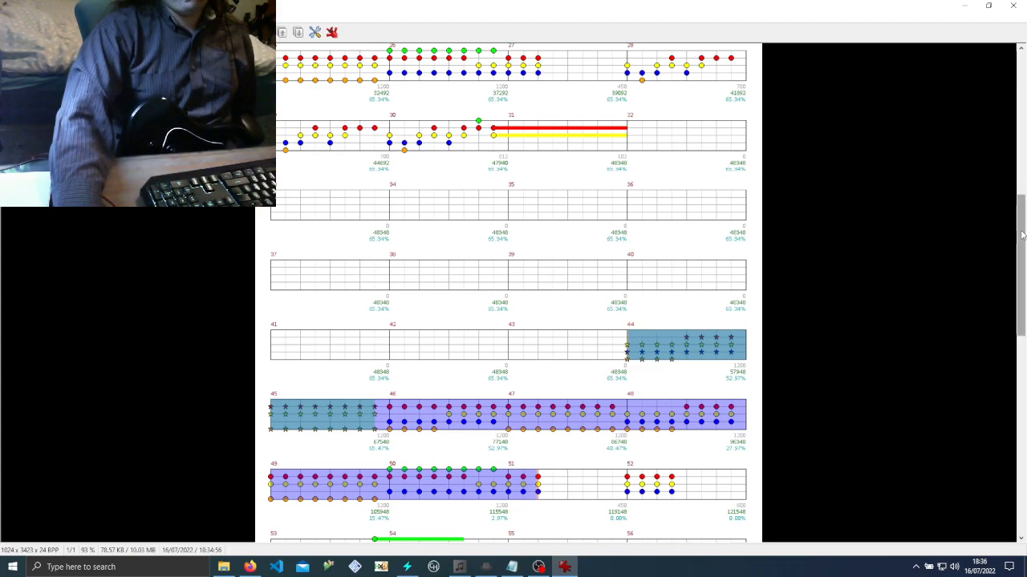
scroll("down", 3)
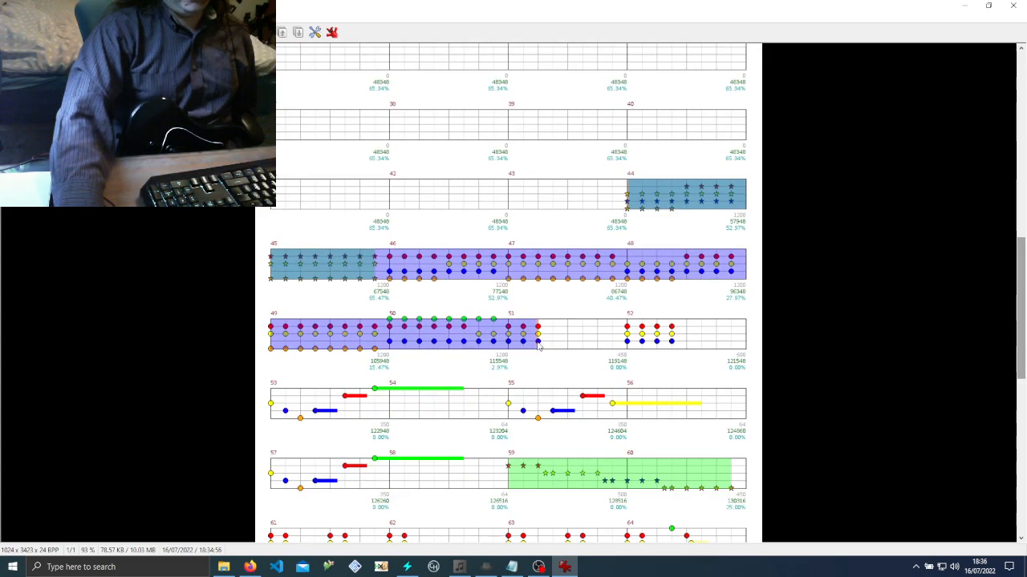
mouse_move(539, 359)
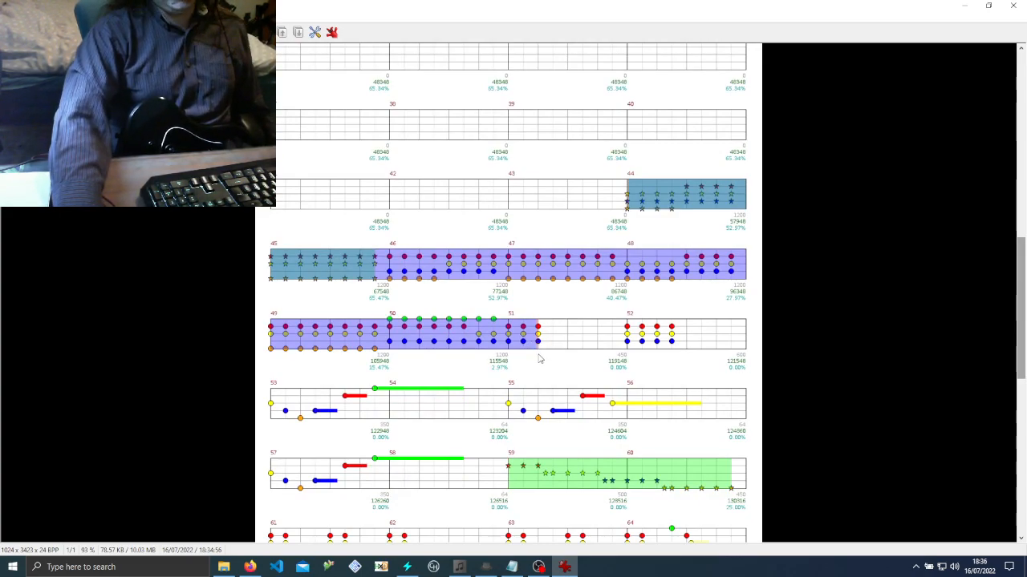
mouse_move(972, 257)
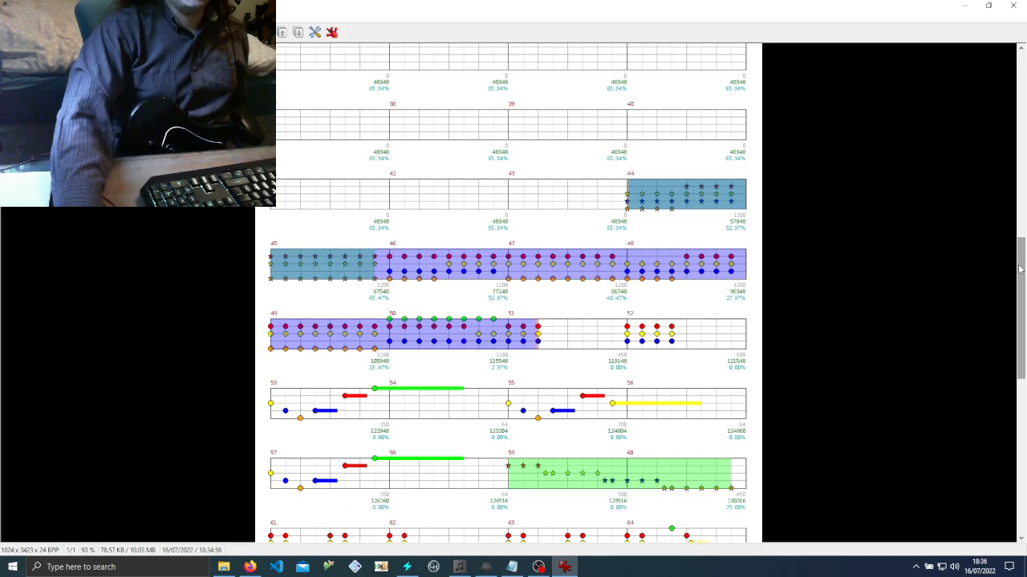
scroll("down", 3)
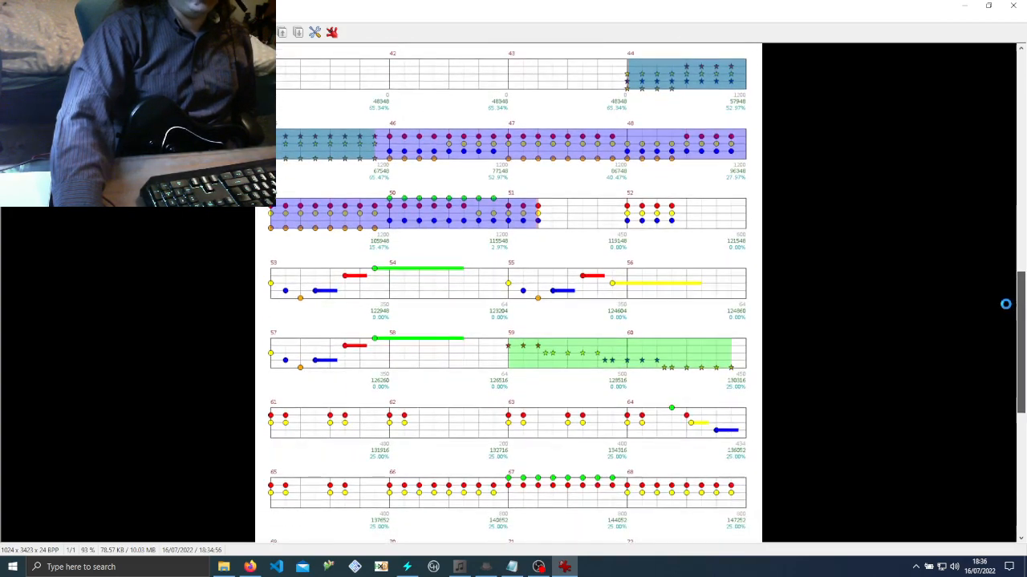
scroll("down", 3)
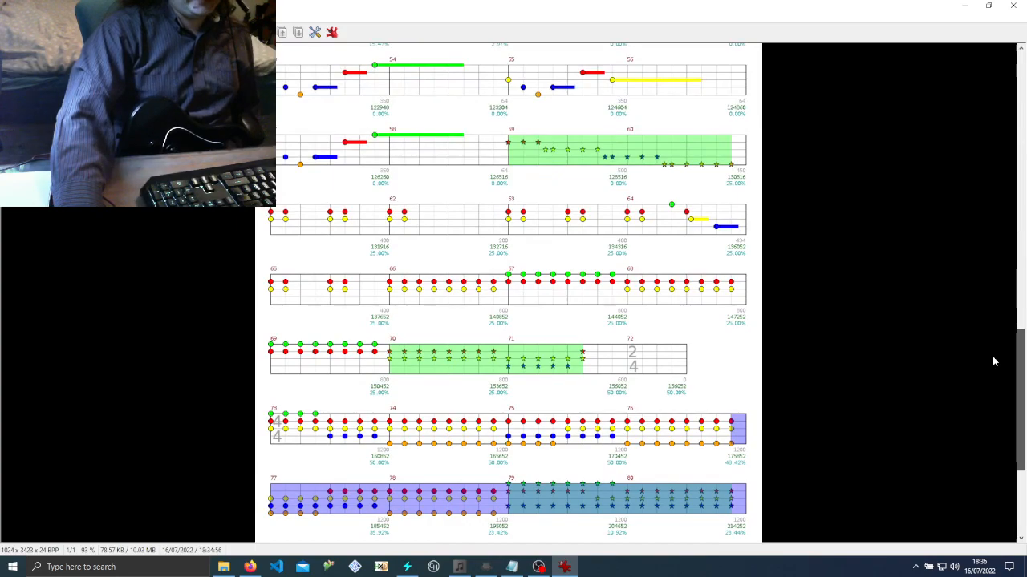
scroll("down", 3)
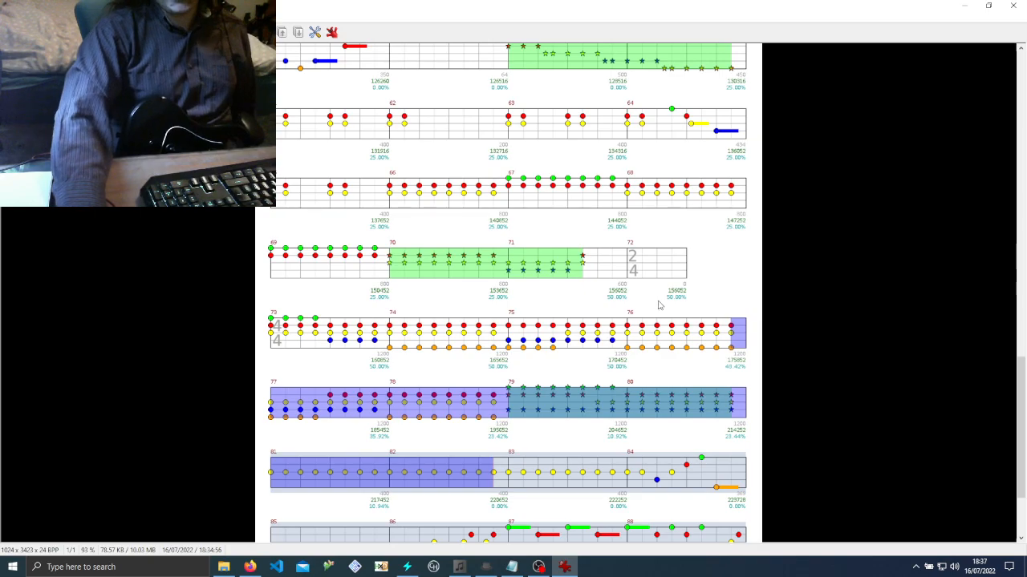
mouse_move(656, 367)
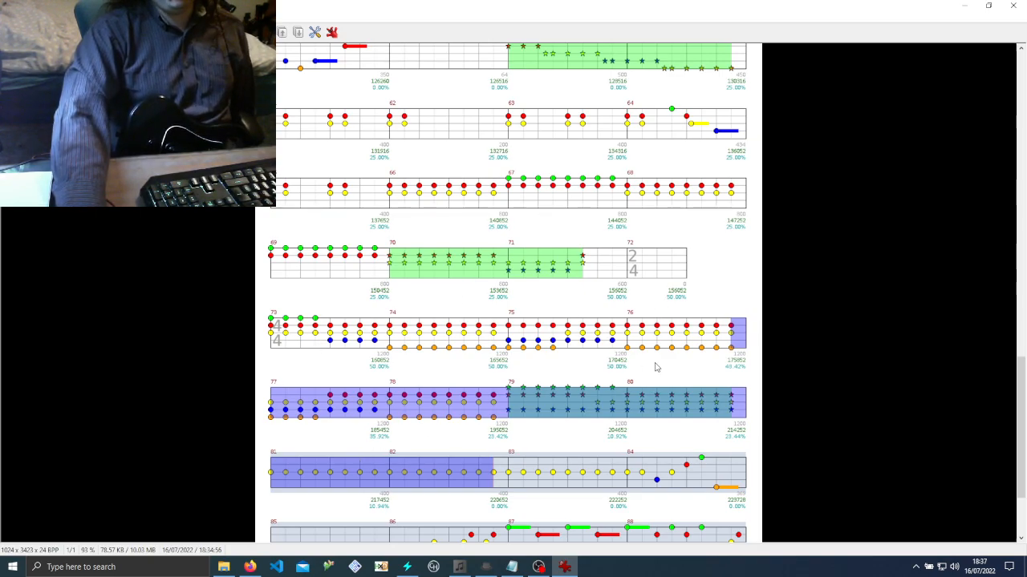
mouse_move(695, 323)
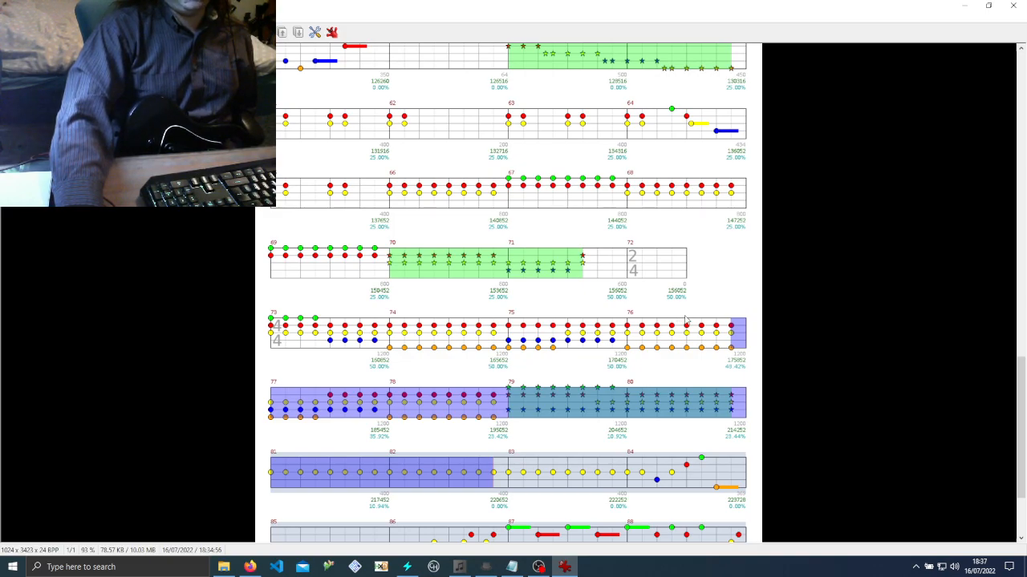
mouse_move(248, 425)
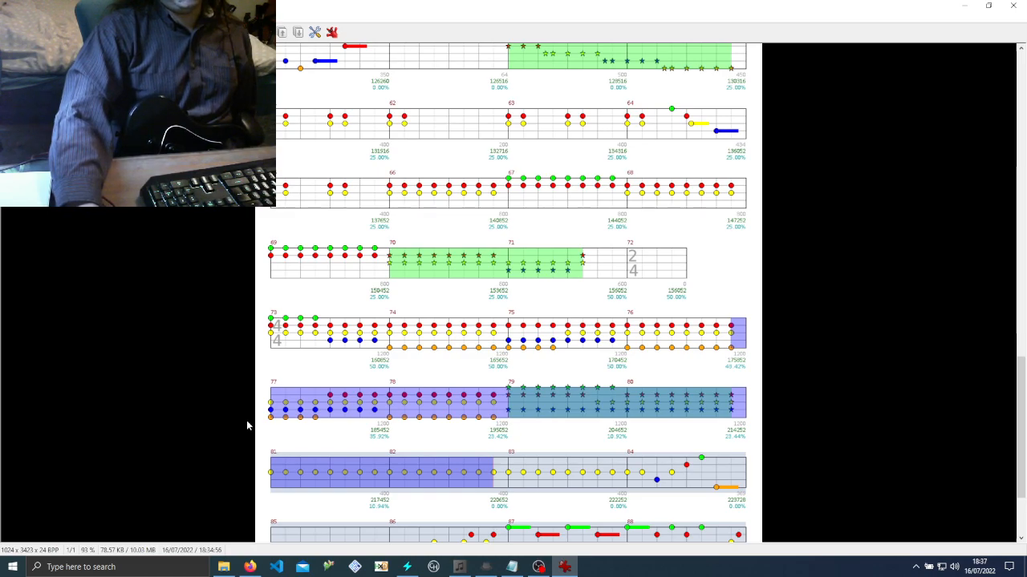
mouse_move(624, 382)
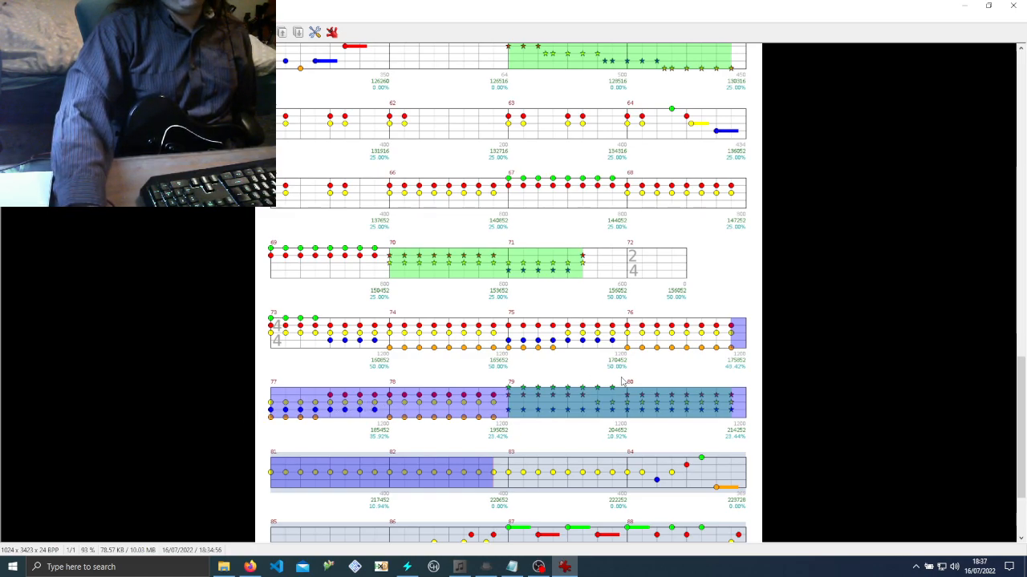
mouse_move(687, 350)
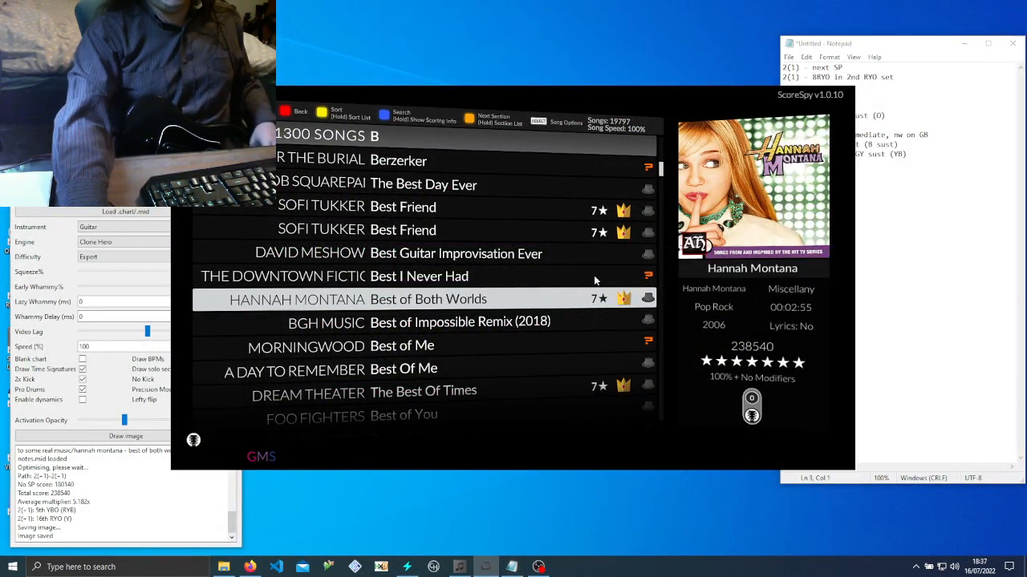
Jump to the M songs and load Boston's More Than a Feeling chart.
type("M")
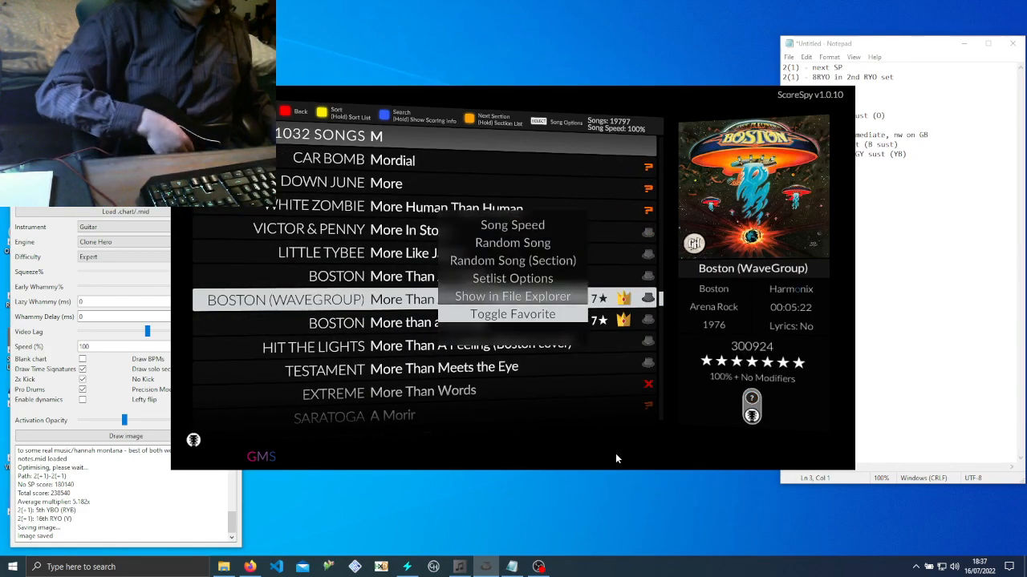
left_click(514, 295)
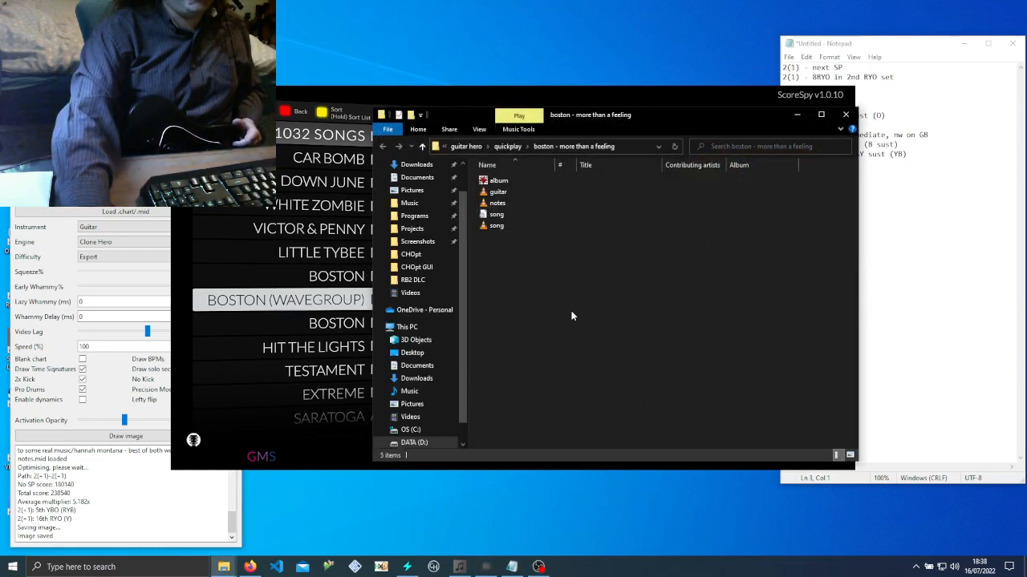
Save the More Than a Feeling path image as path.png, overwriting the existing file.
left_click(497, 202)
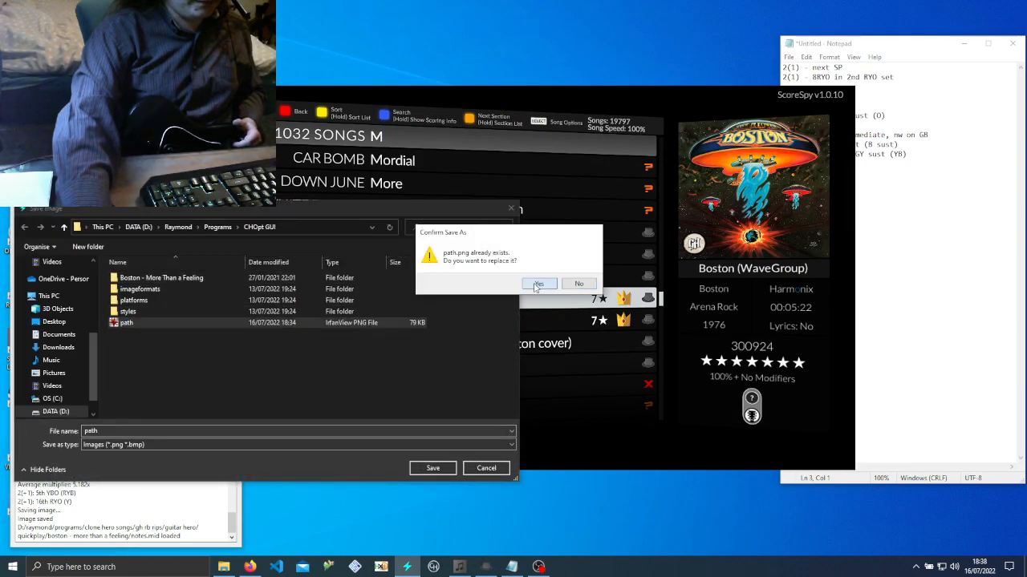
left_click(539, 283)
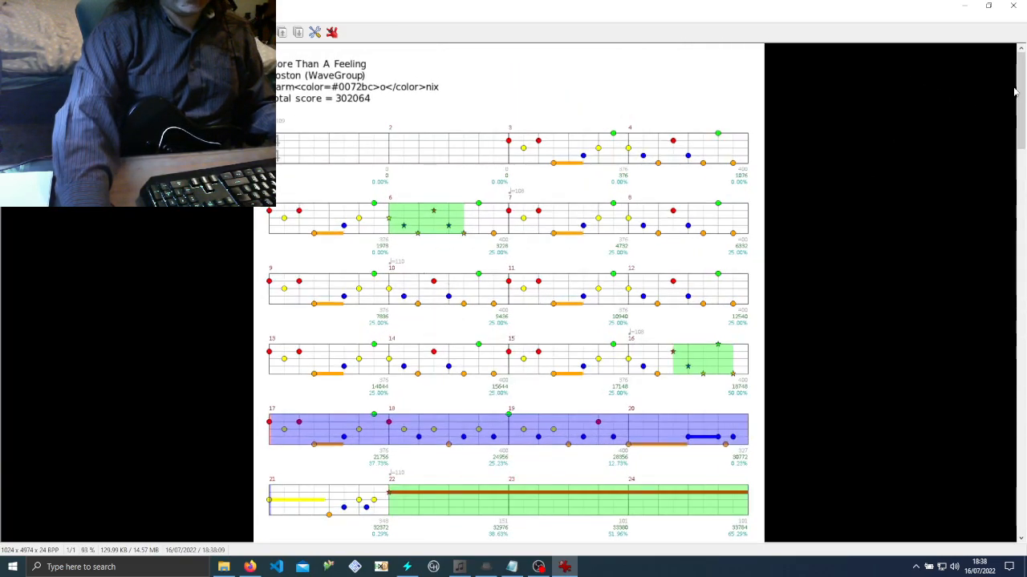
Scroll through the opening measures of the path image to study the first activations.
scroll("down", 3)
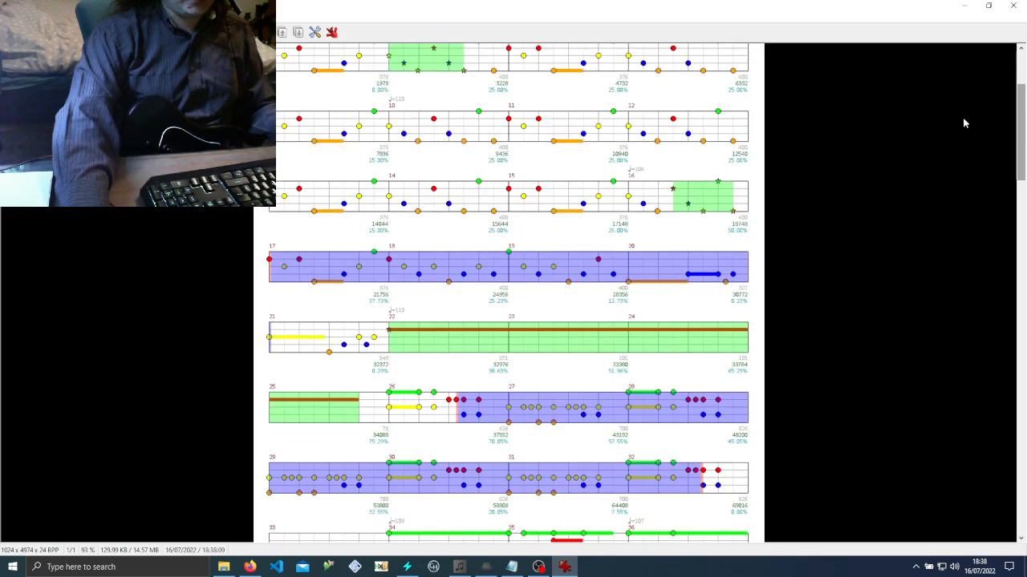
mouse_move(289, 281)
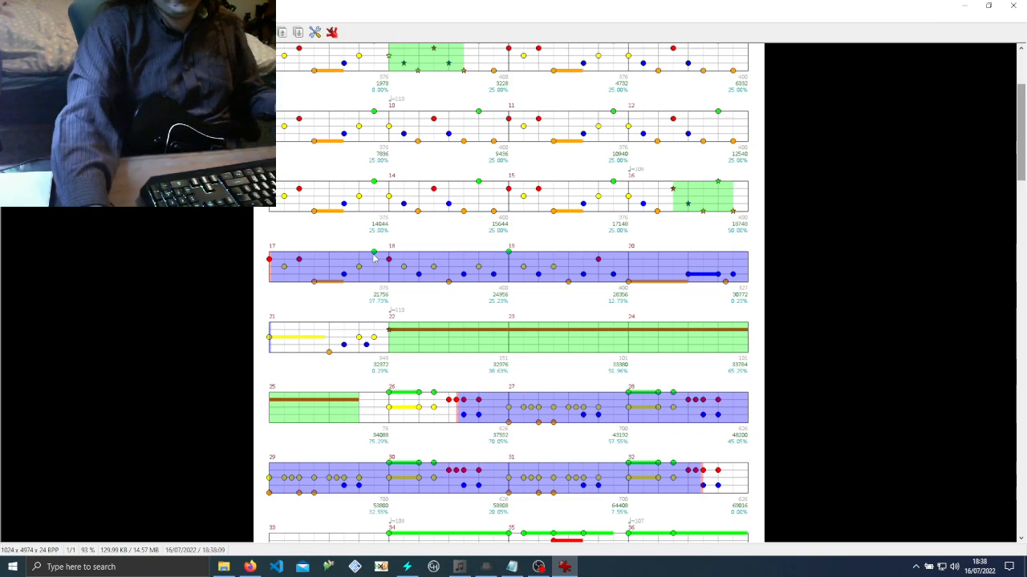
mouse_move(826, 228)
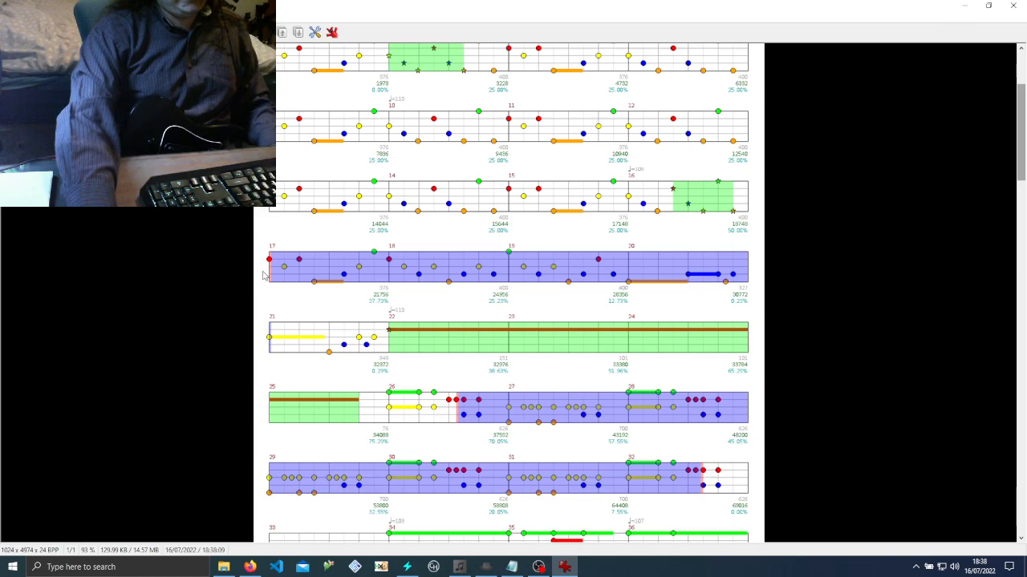
mouse_move(542, 372)
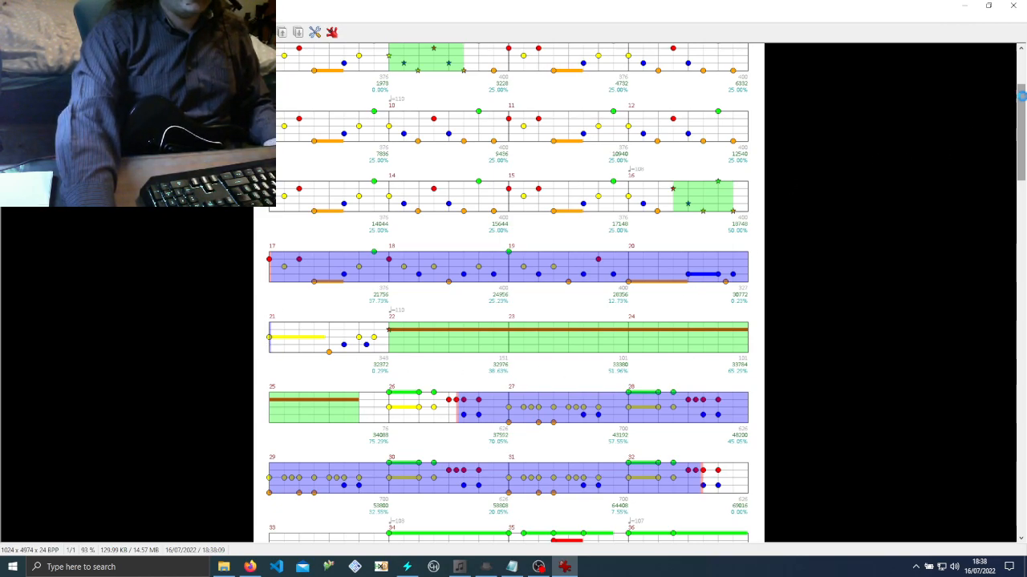
scroll("down", 3)
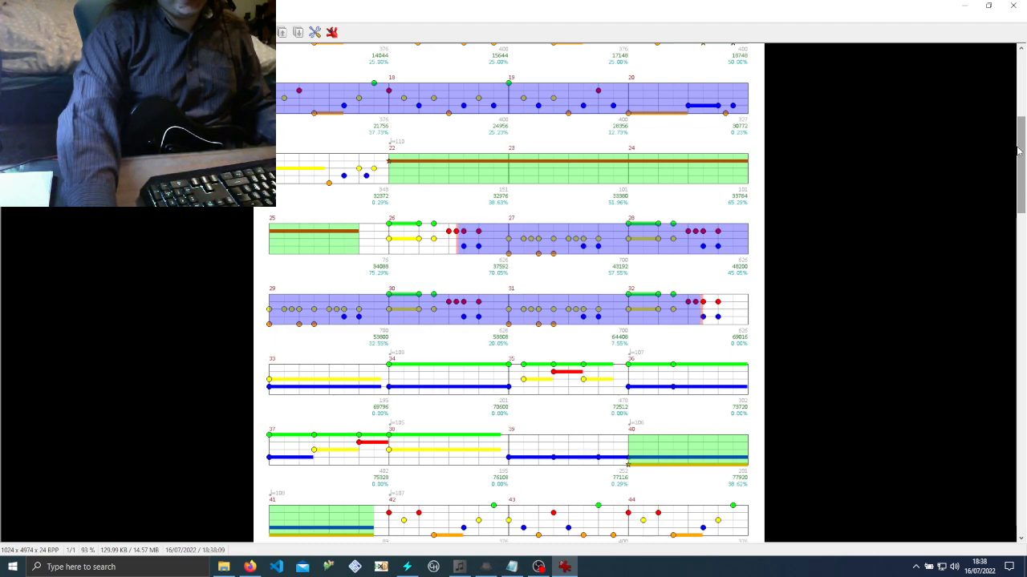
Scroll the path image through its middle measures and their star power activations.
scroll("down", 3)
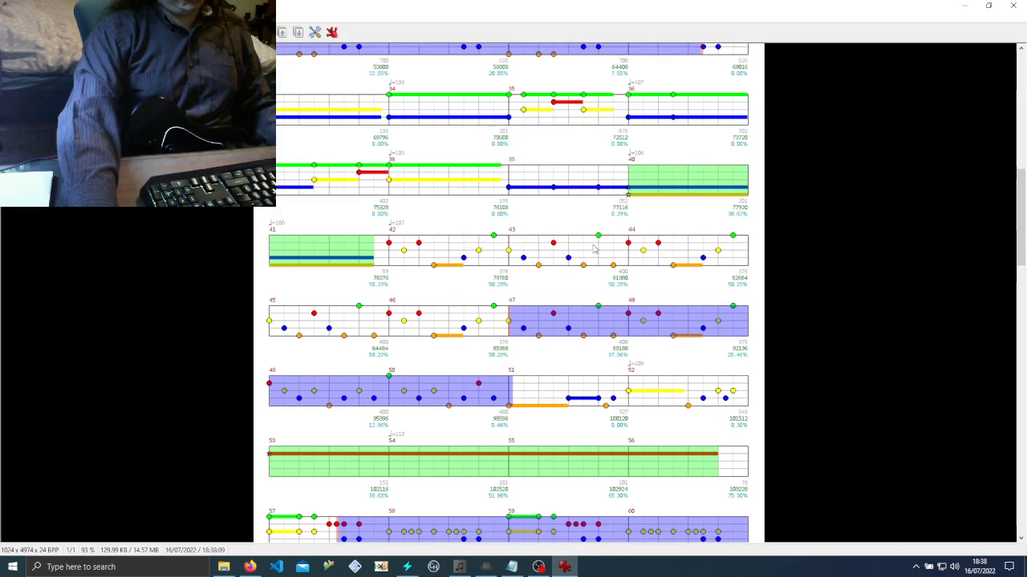
mouse_move(560, 282)
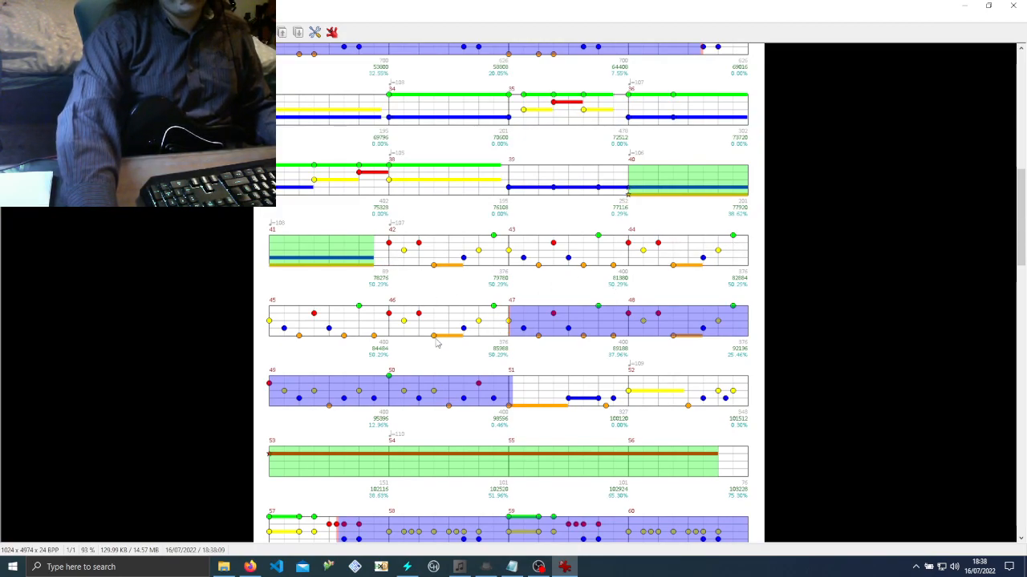
mouse_move(463, 350)
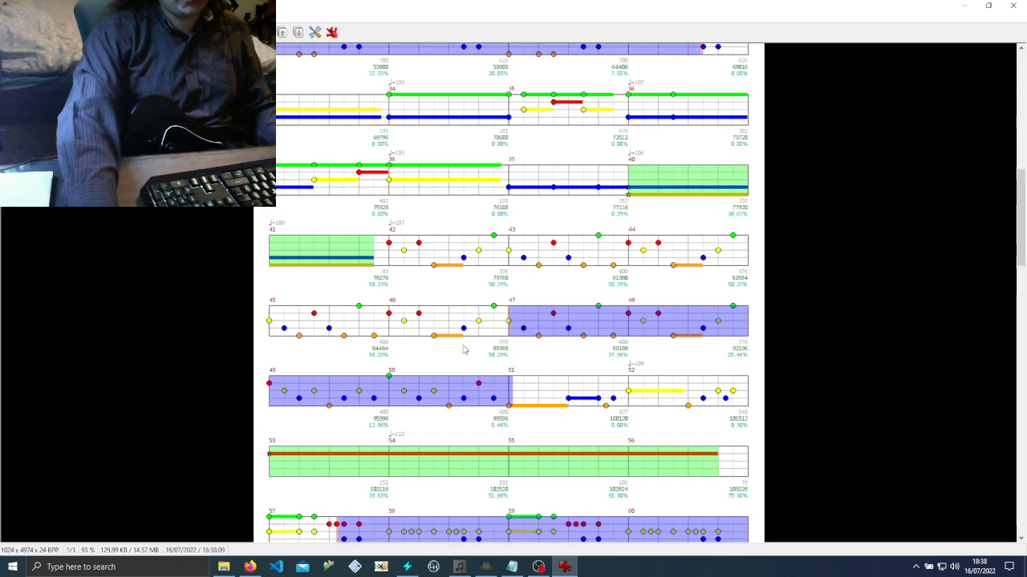
mouse_move(664, 327)
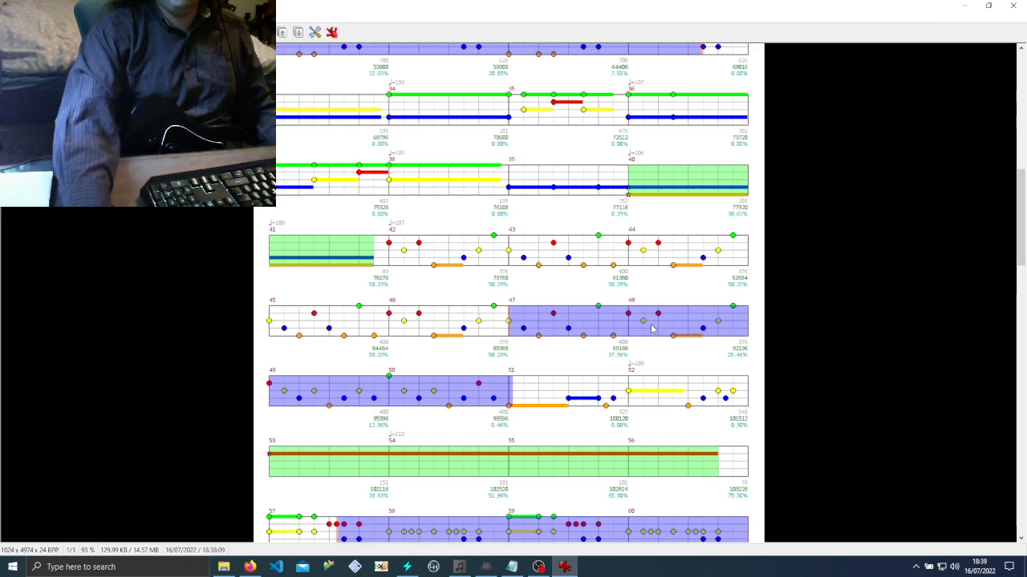
mouse_move(991, 228)
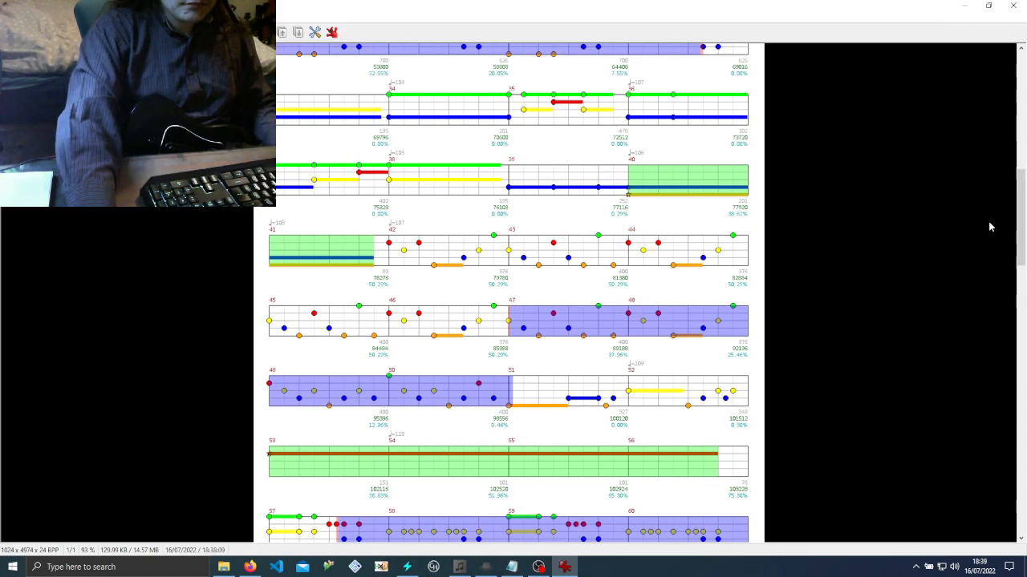
scroll("down", 3)
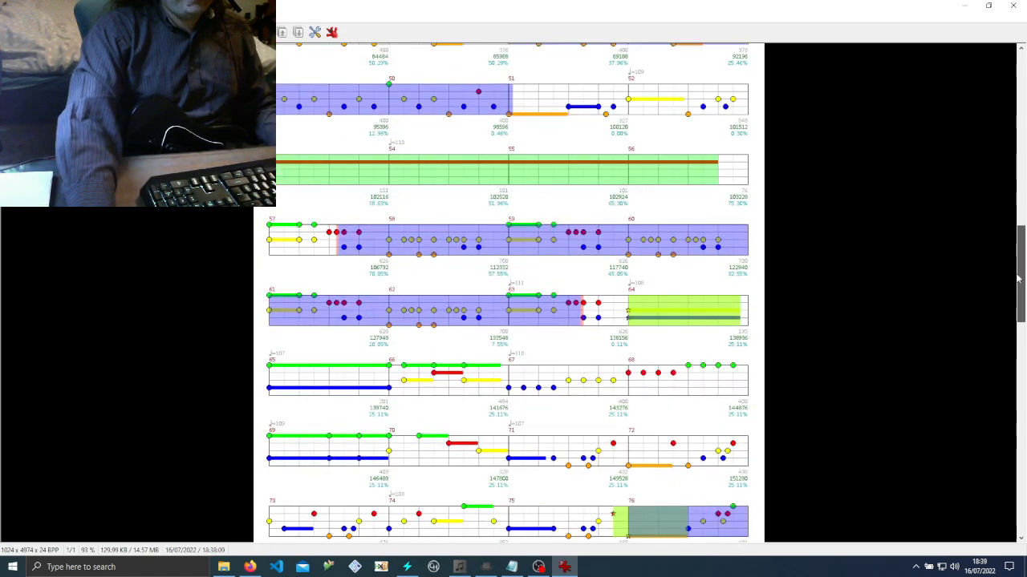
mouse_move(773, 308)
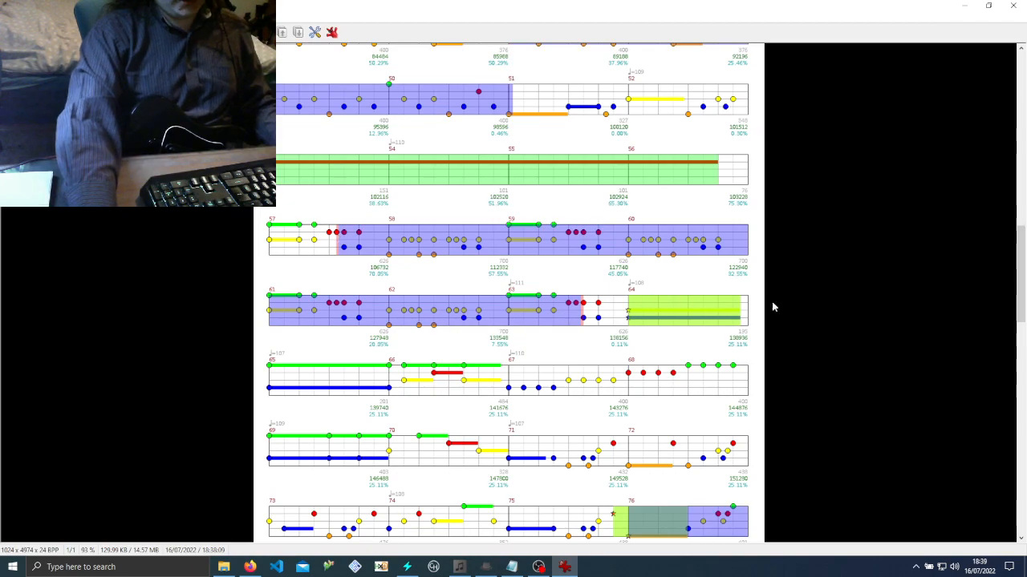
scroll("down", 3)
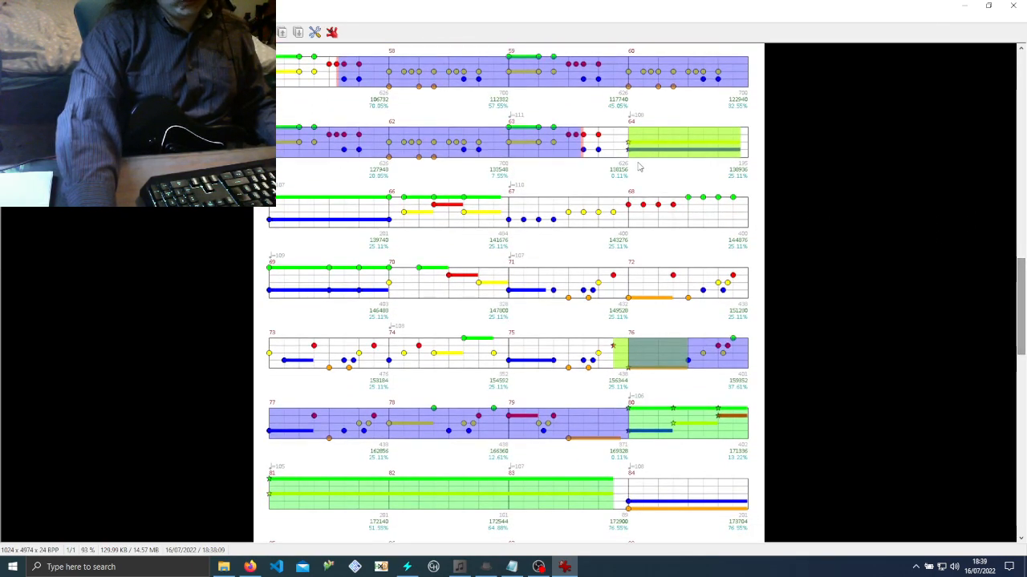
mouse_move(656, 304)
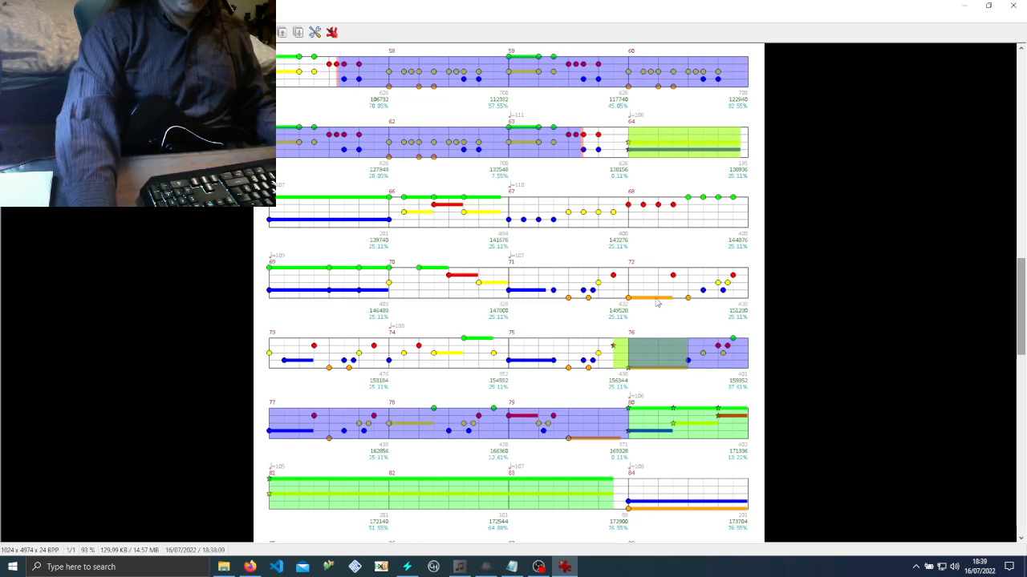
mouse_move(640, 421)
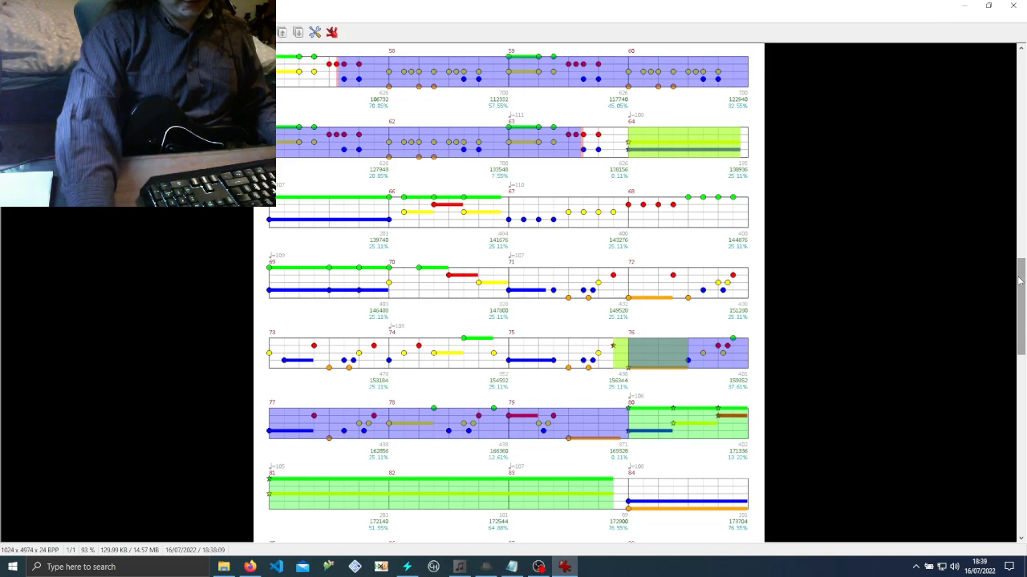
scroll("down", 3)
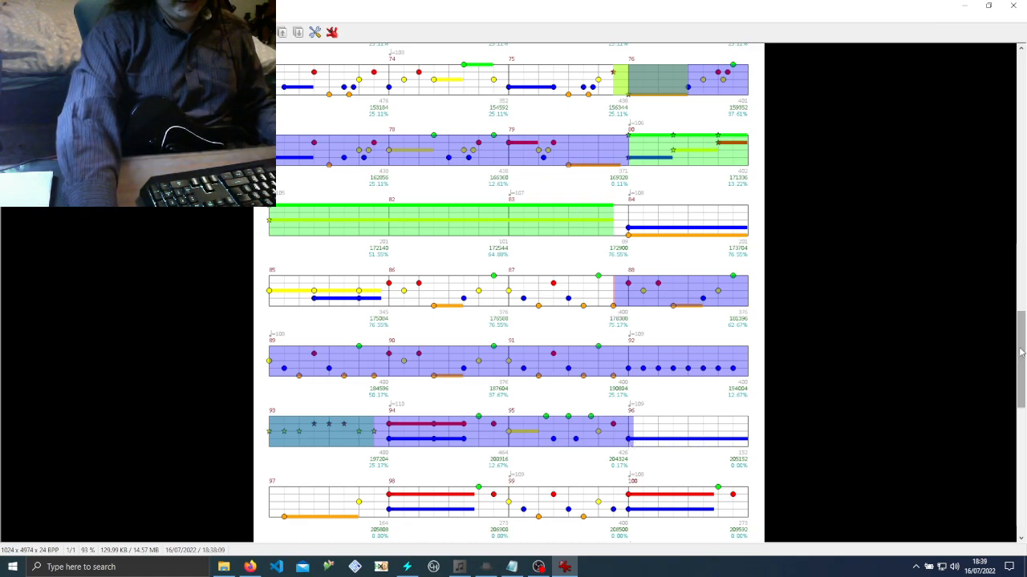
Scroll the path image down to its later measures and read their activations.
scroll("down", 3)
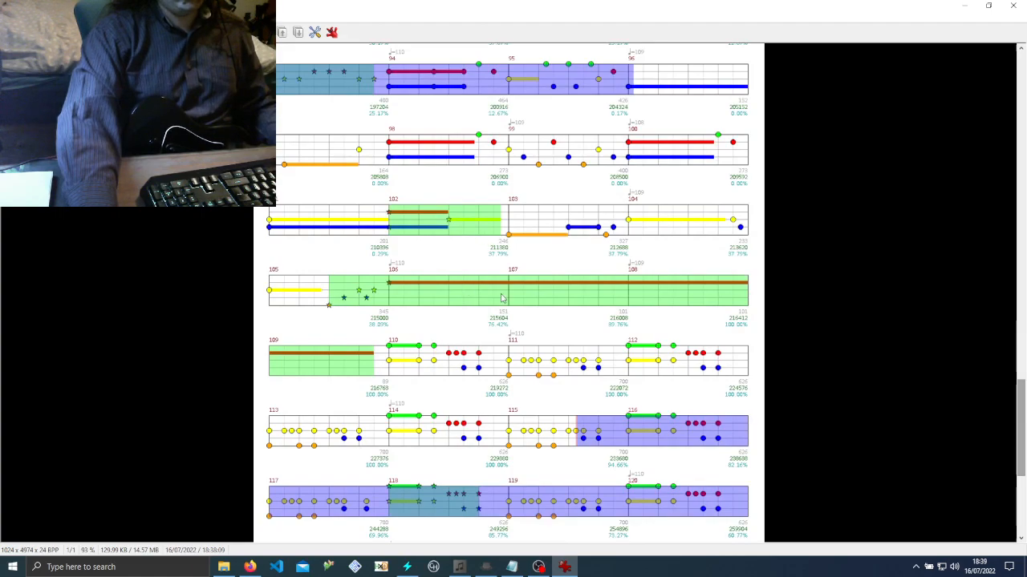
scroll("down", 3)
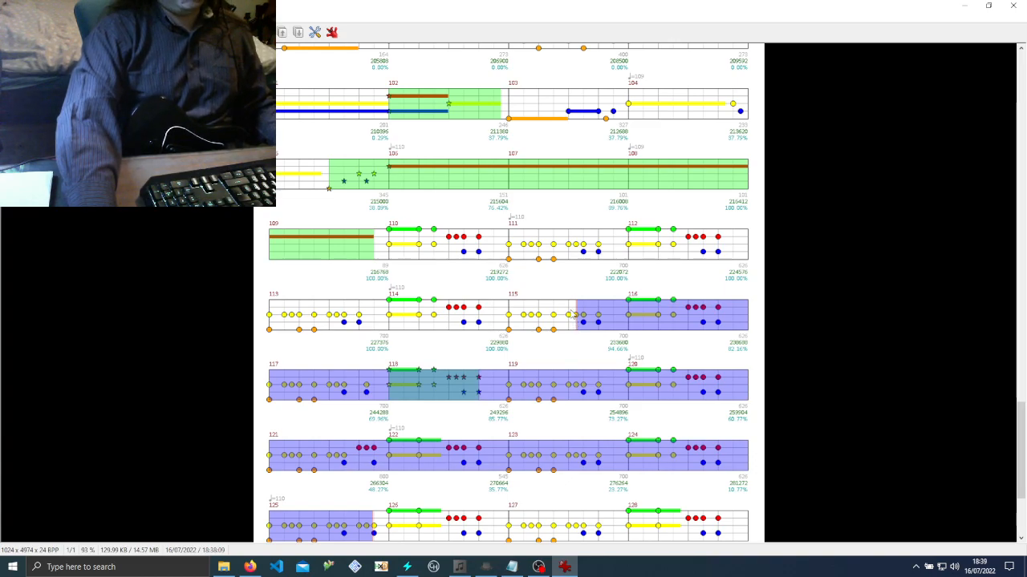
mouse_move(536, 270)
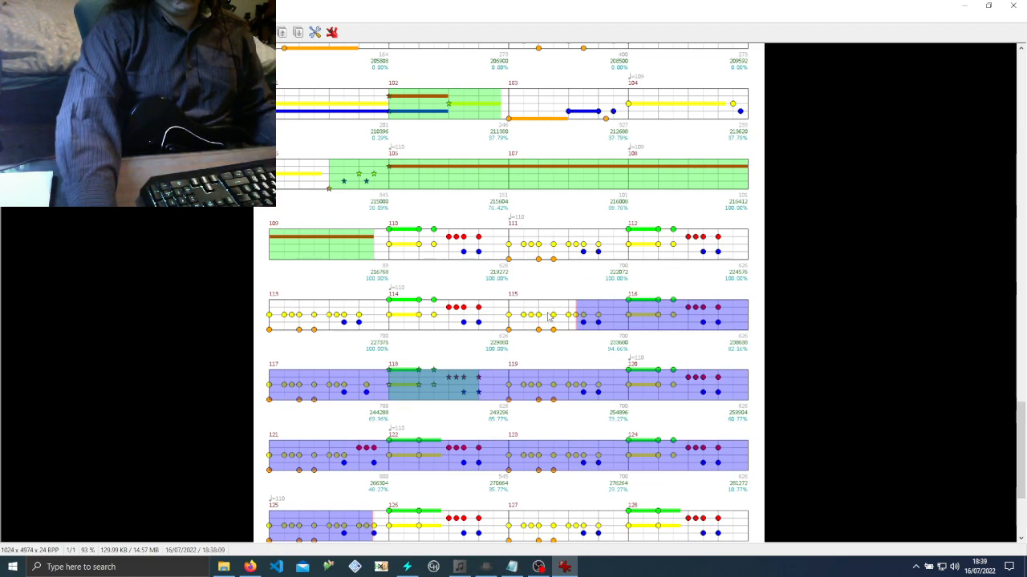
mouse_move(581, 324)
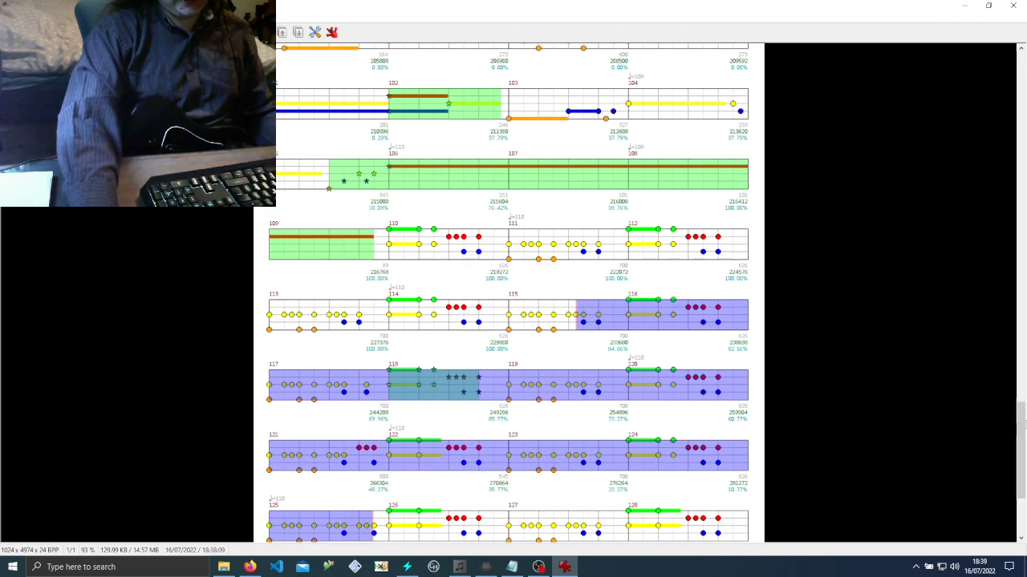
scroll("down", 3)
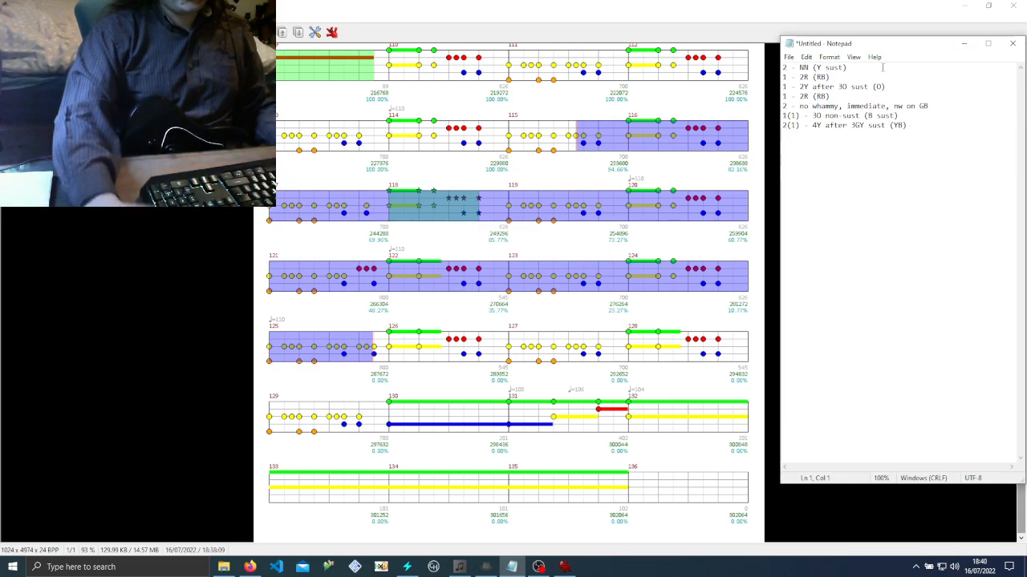
mouse_move(886, 32)
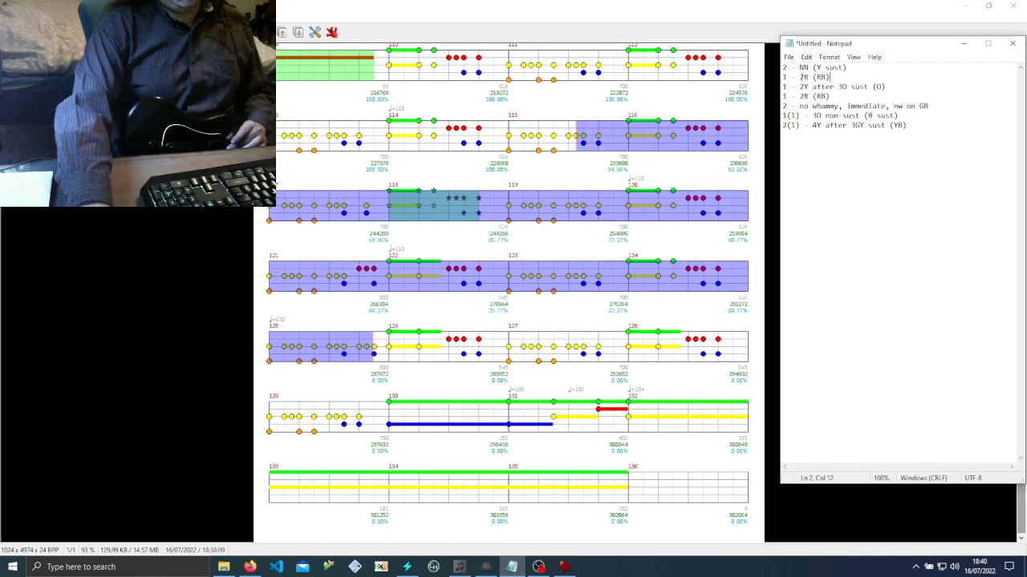
Select the word 'sust' in the first line of the Notepad activation notes.
double_click(837, 68)
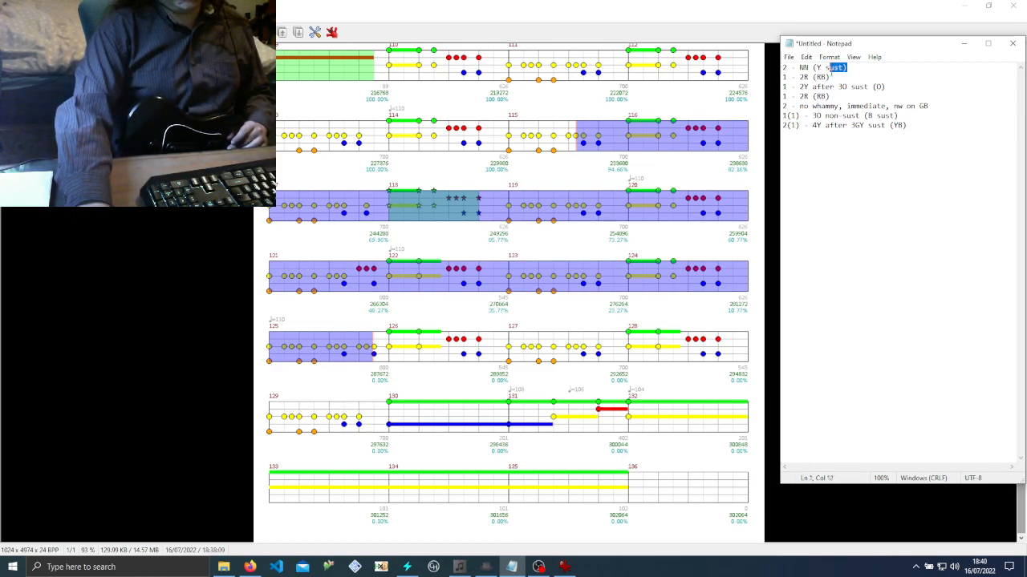